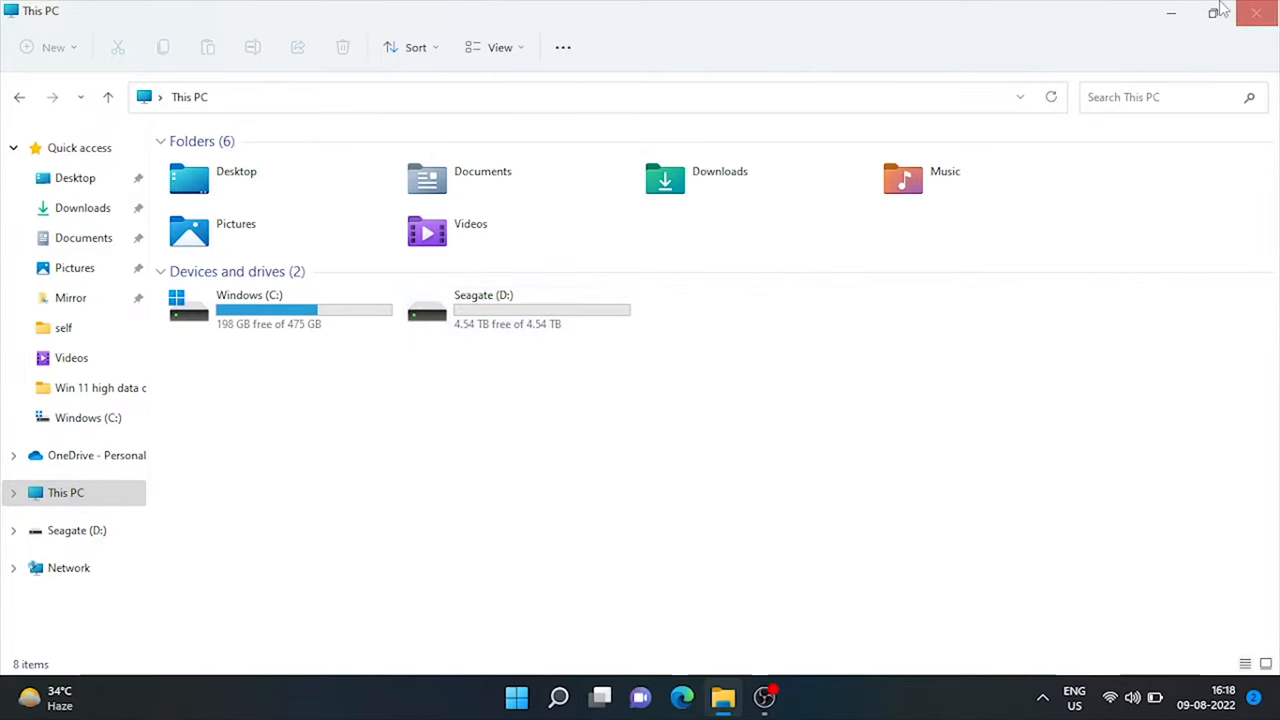
Step: Search Start for "disk par" to surface 'Create and format hard disk partitions'
left_click(560, 696)
type("disk par")
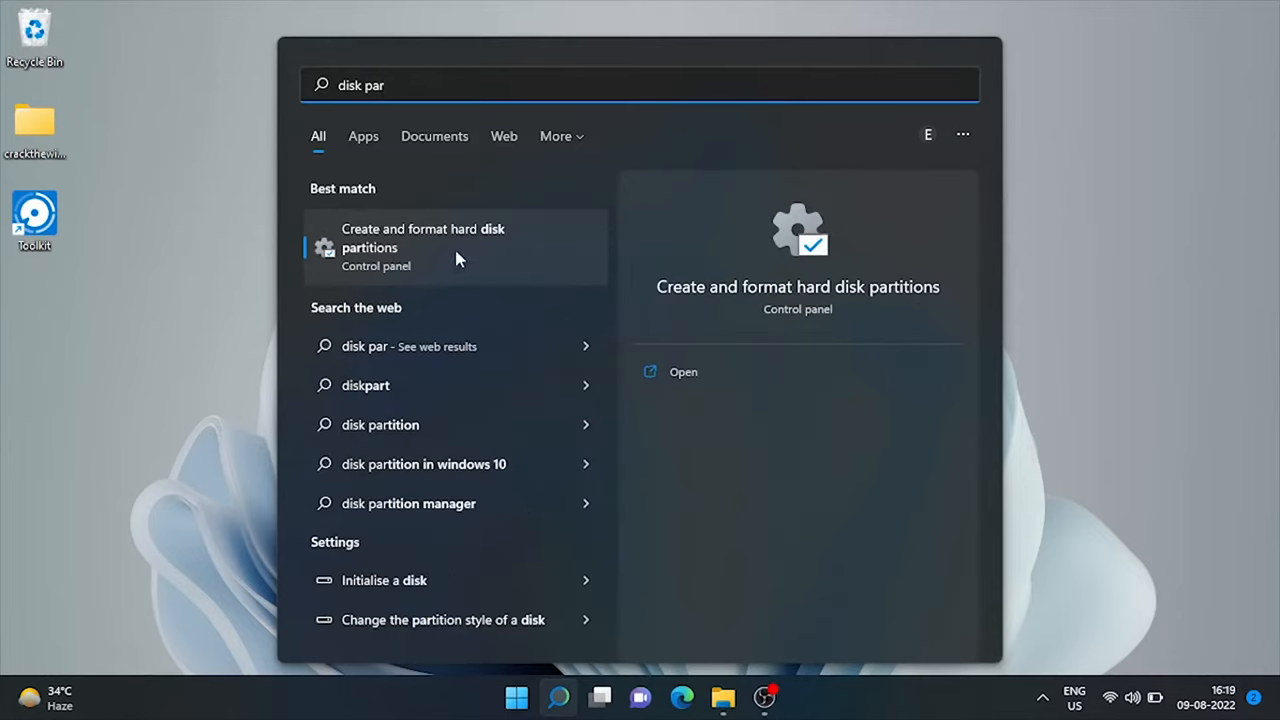
Step: Launch Disk Management from the search result and bring up actions for Seagate (D:)
left_click(424, 238)
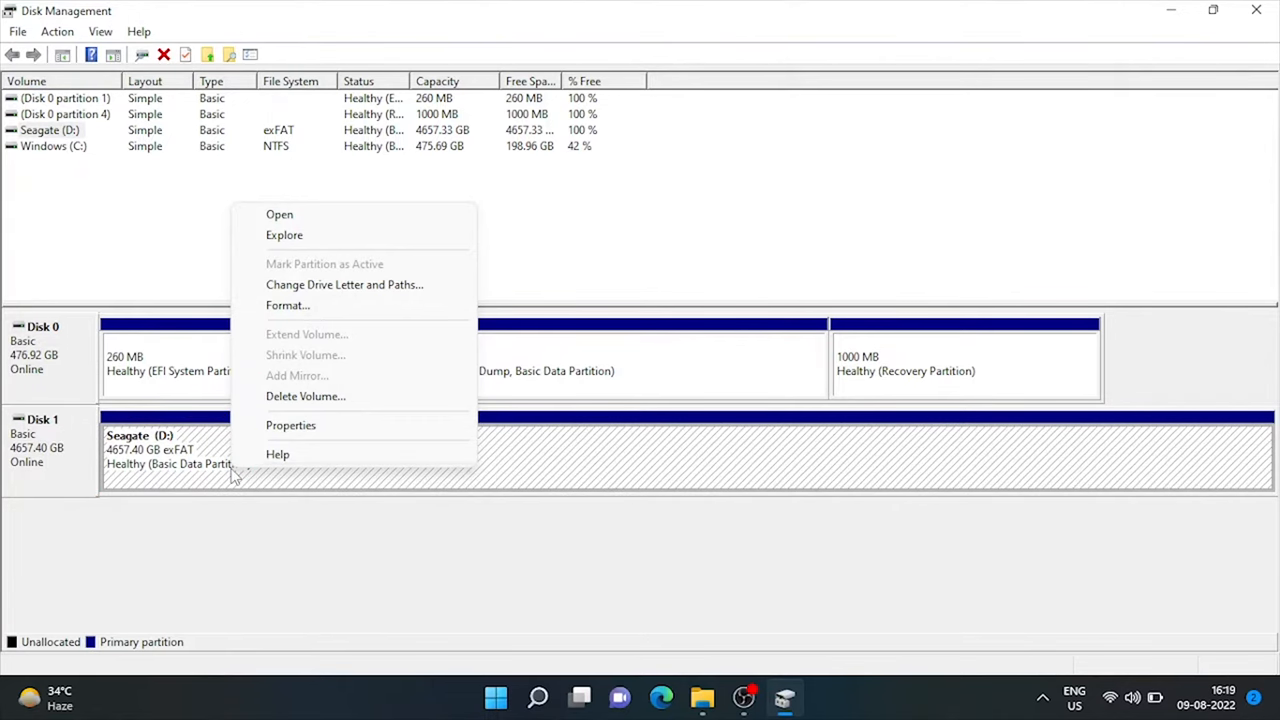
mouse_move(304, 288)
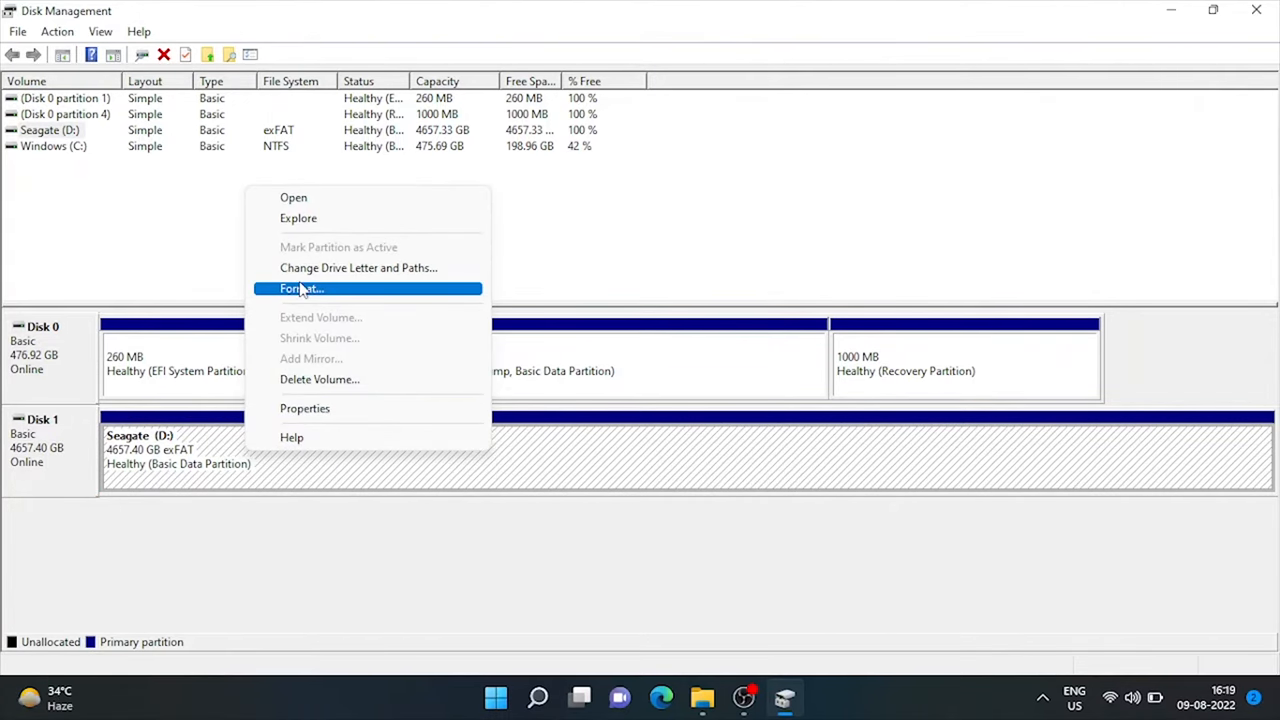
Step: Format the 4657 GB D: volume as NTFS, accepting the data-erase warning
left_click(300, 288)
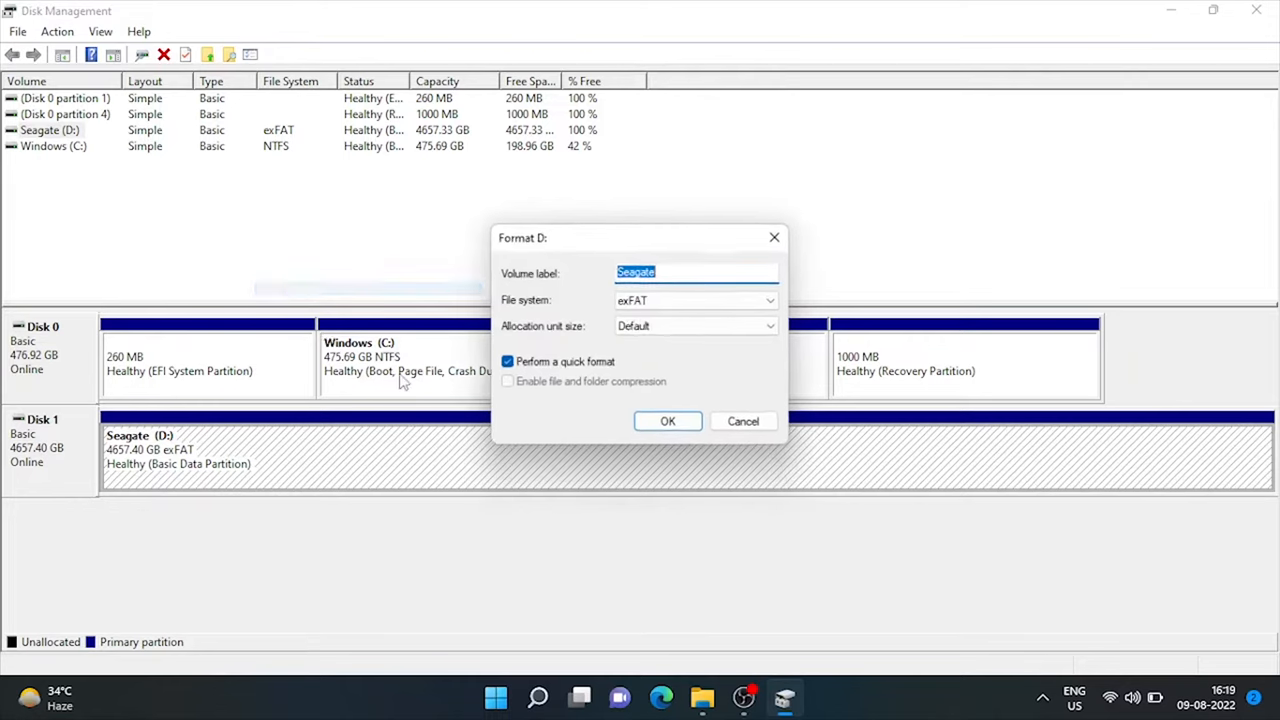
mouse_move(686, 272)
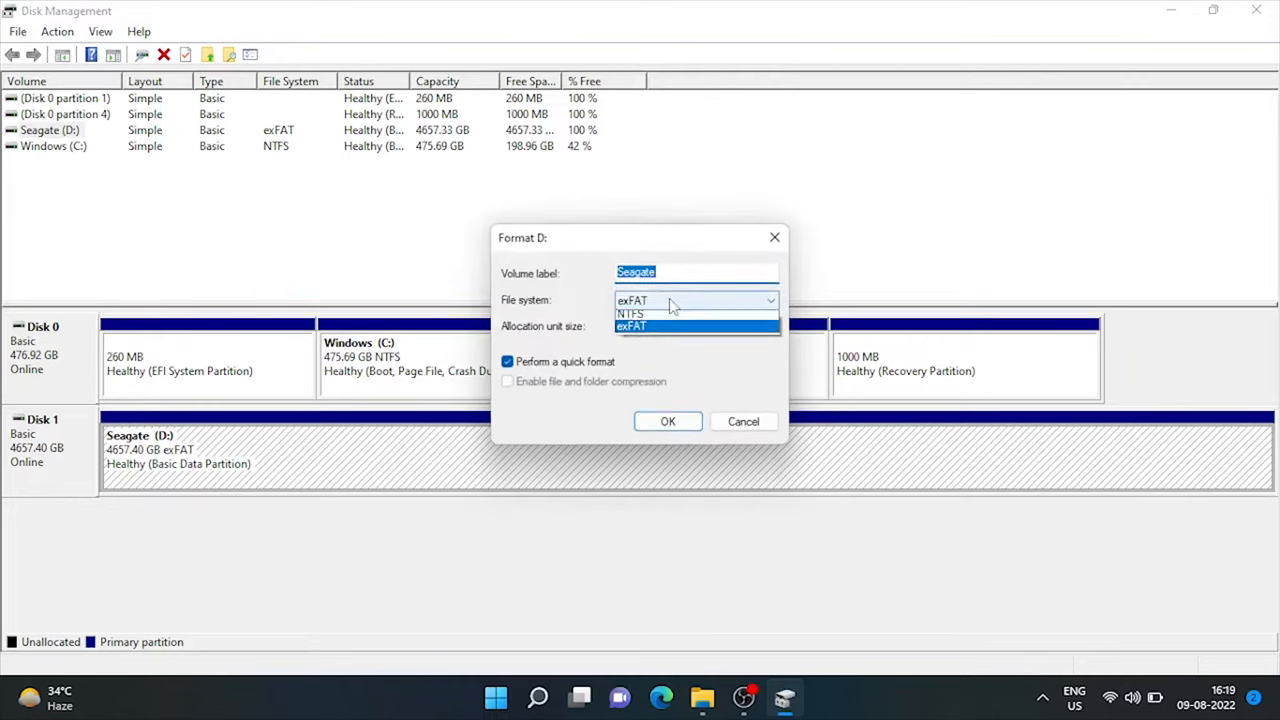
mouse_move(648, 320)
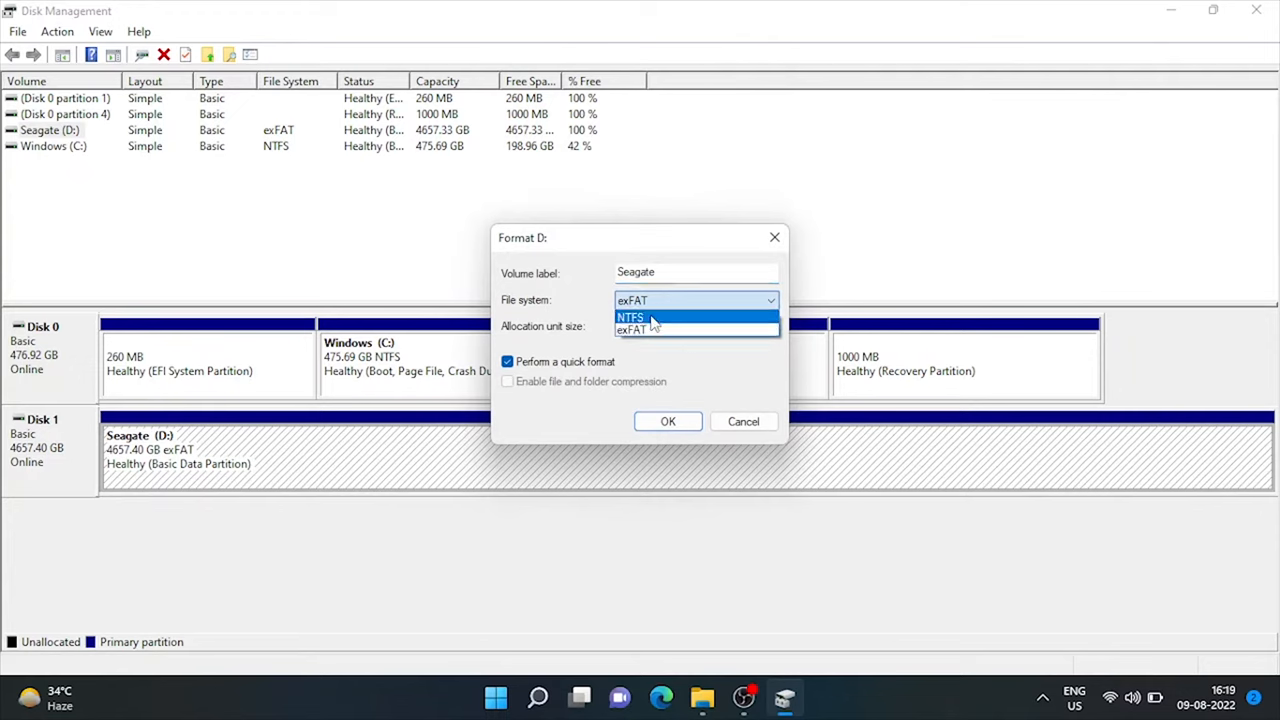
left_click(628, 316)
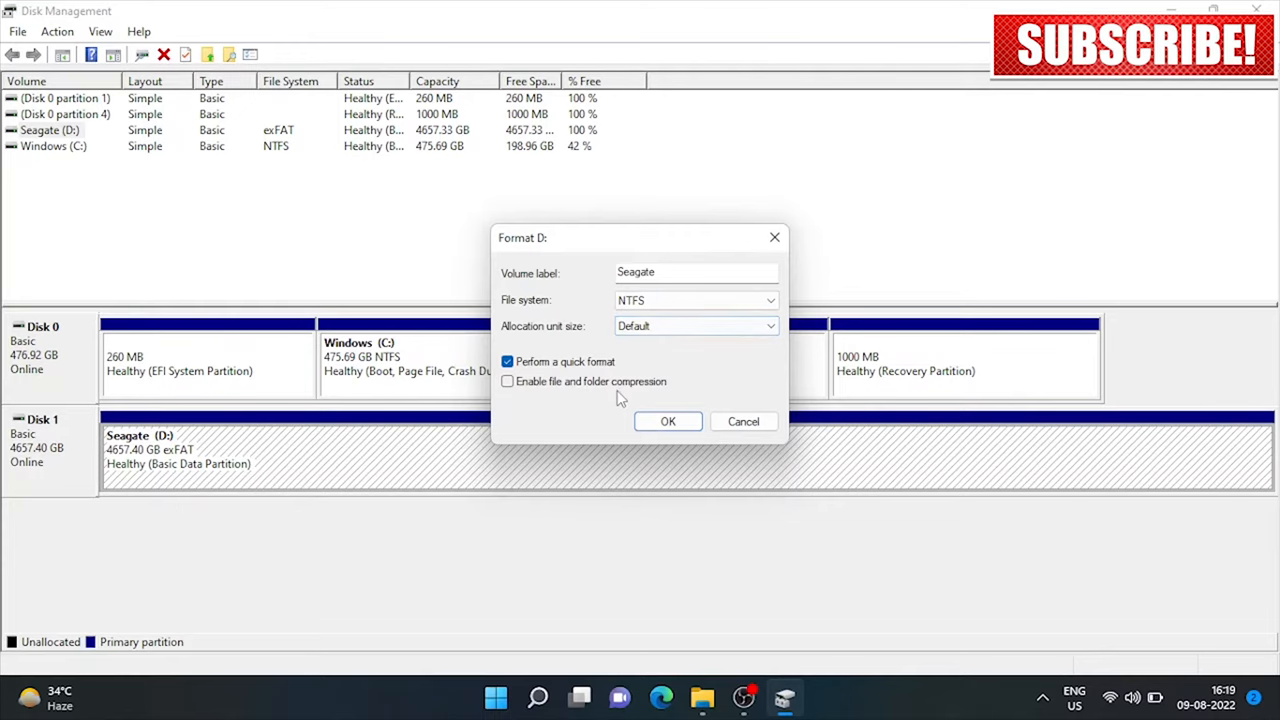
left_click(668, 420)
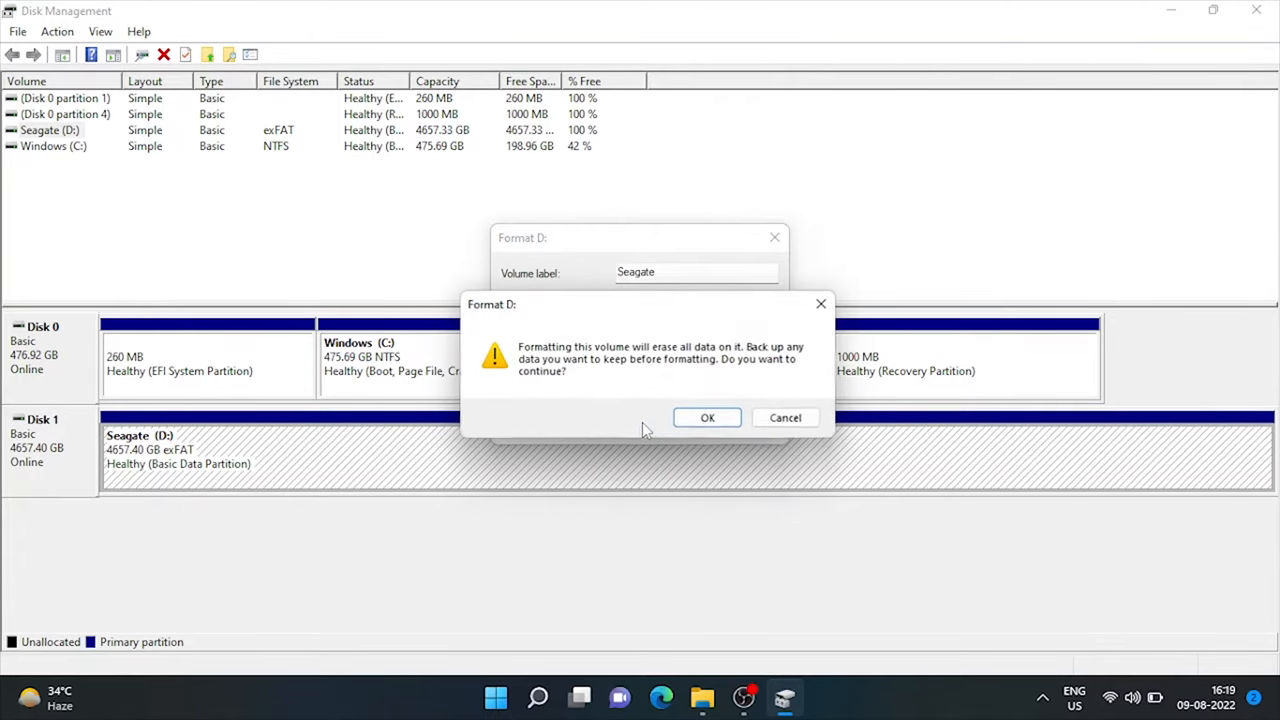
left_click(708, 418)
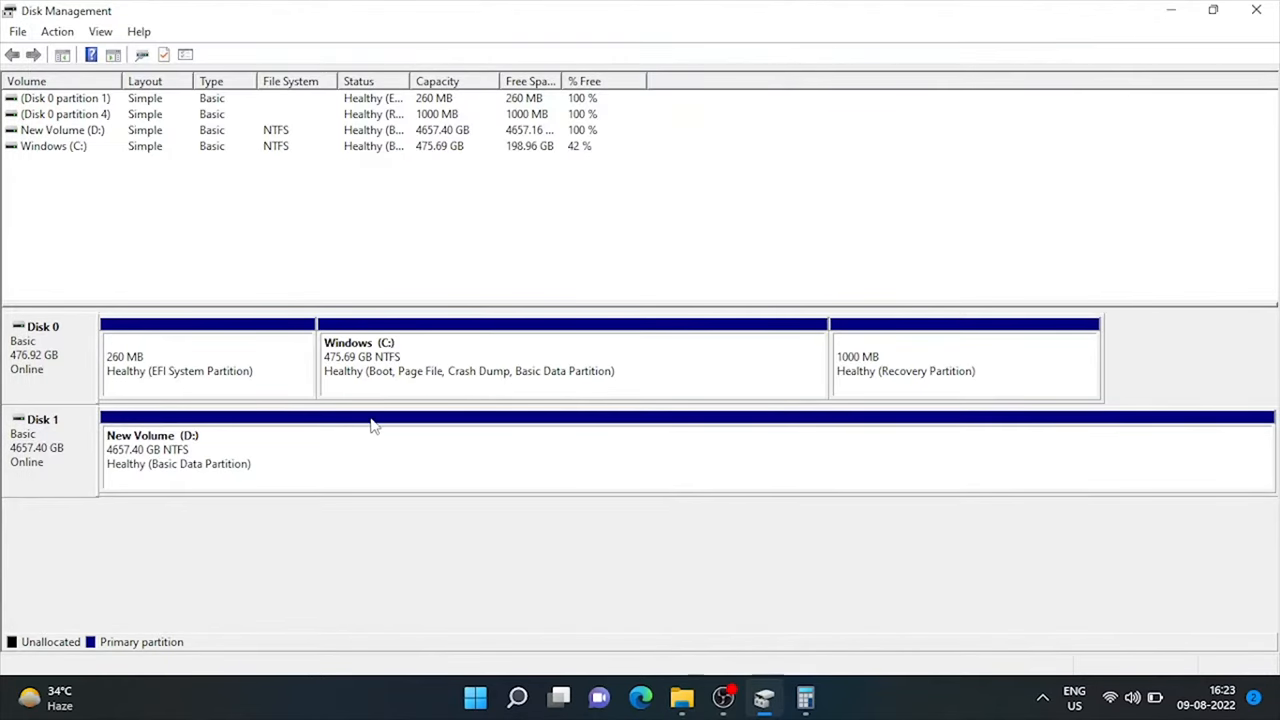
mouse_move(284, 468)
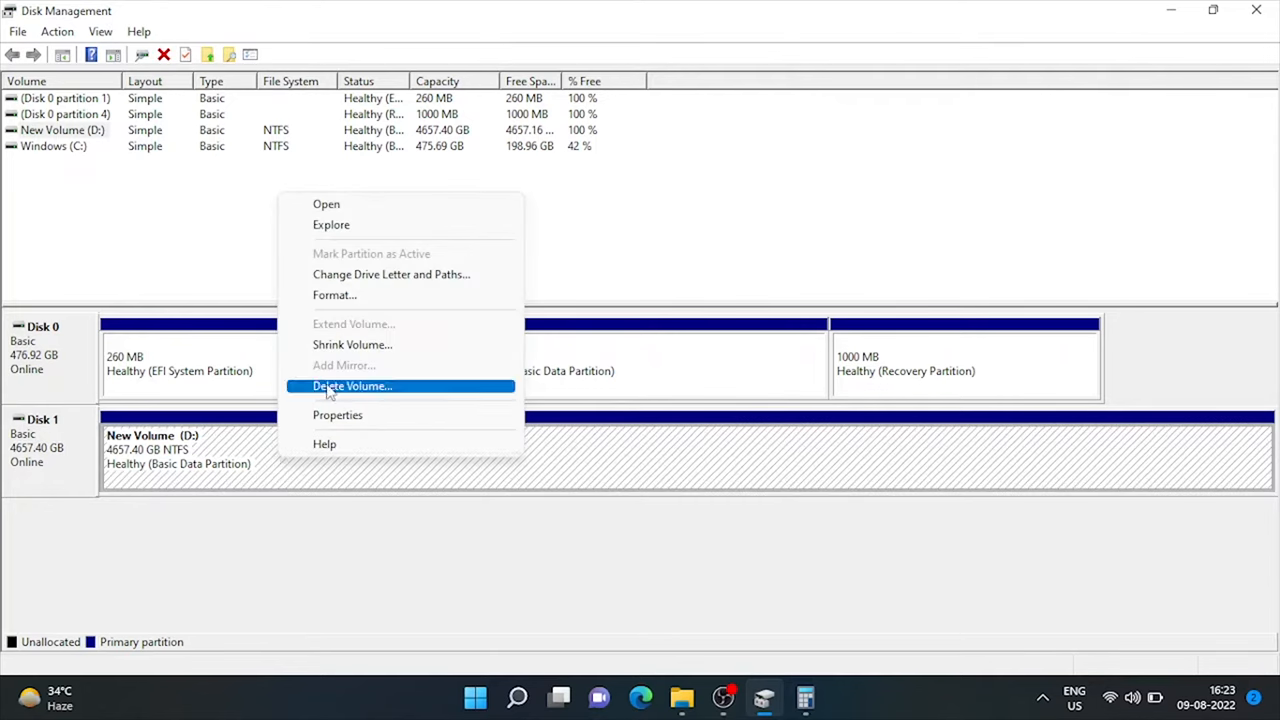
Step: Shrink the D: volume by 1024000 MB, leaving 1000 GB unallocated on Disk 1
left_click(352, 344)
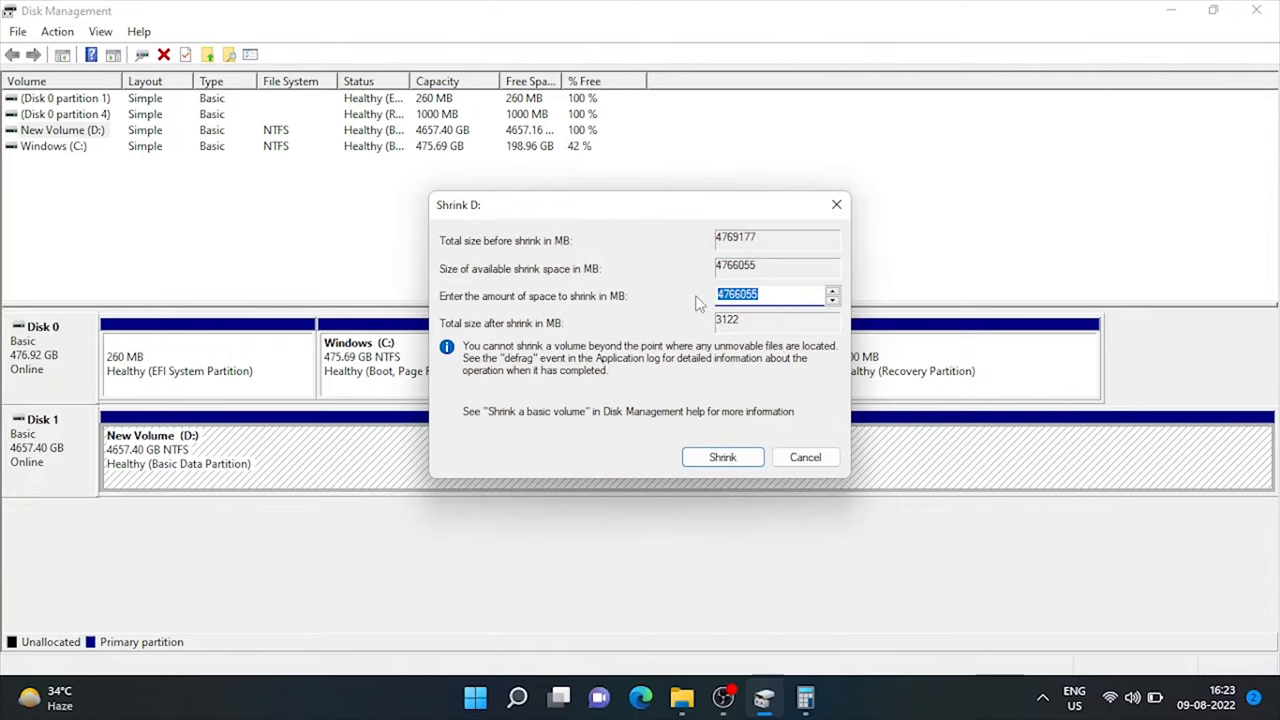
type("1024000")
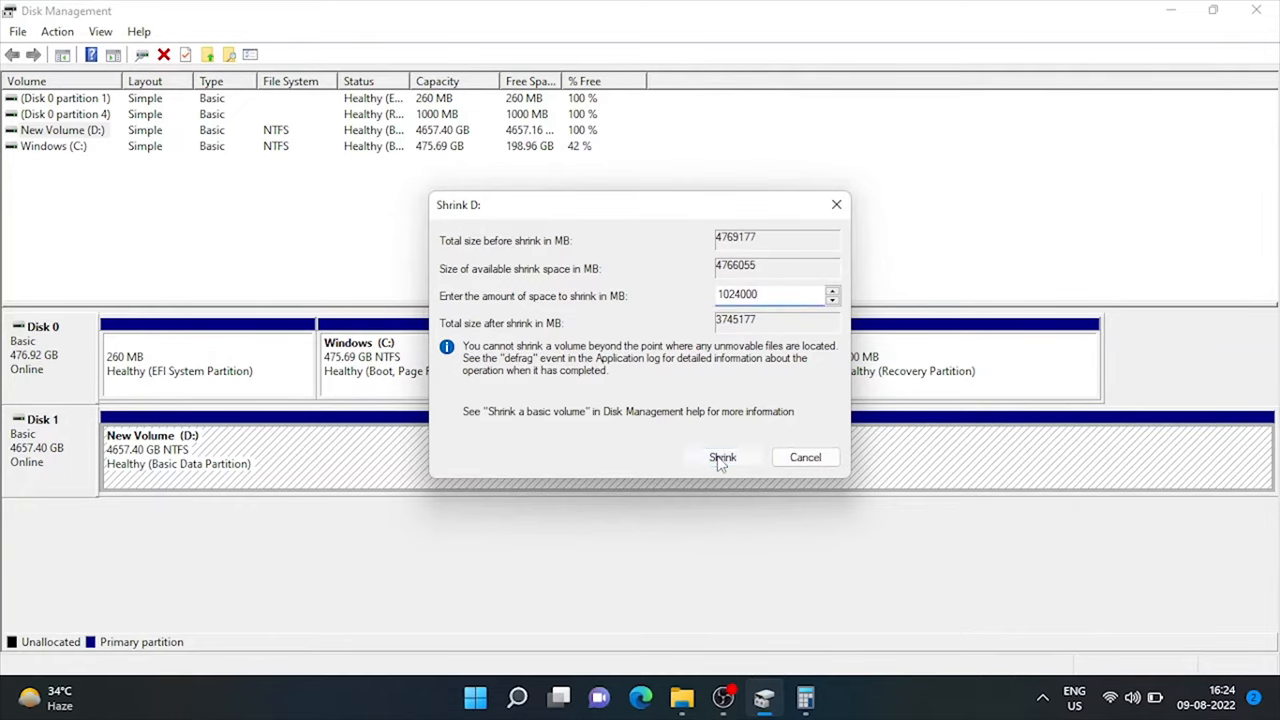
left_click(720, 456)
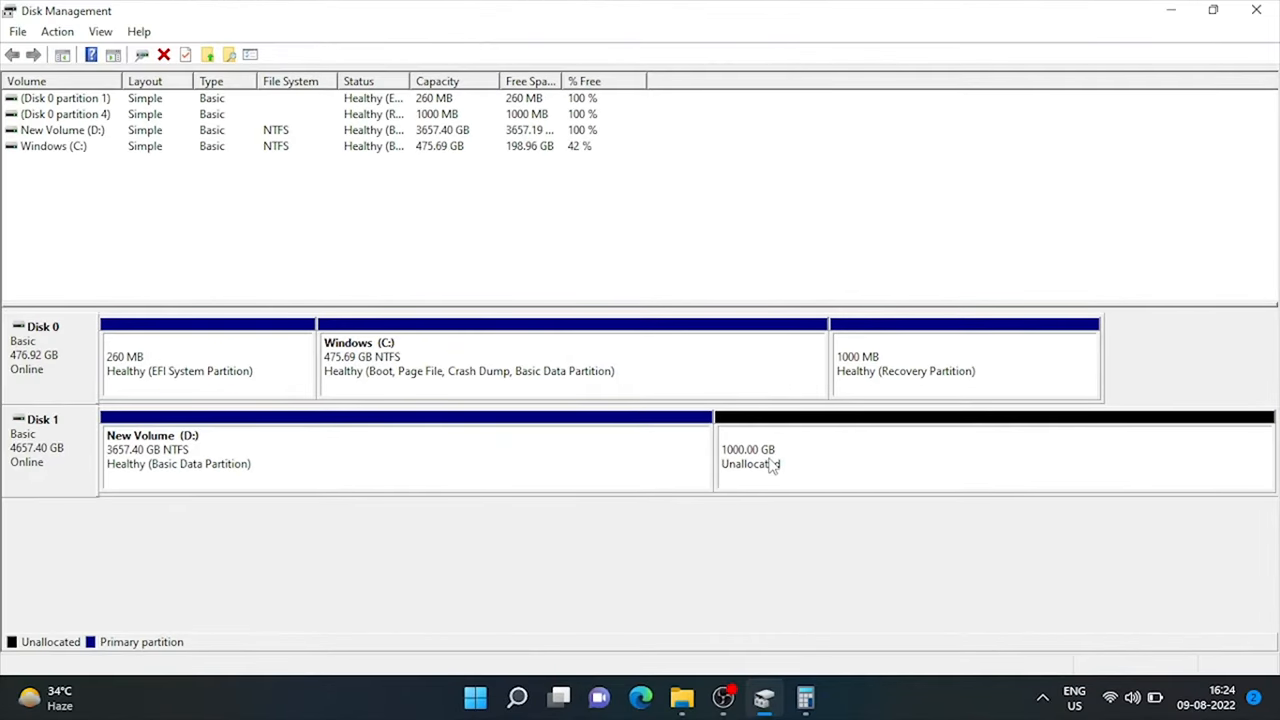
Step: Create a 1000 GB NTFS simple volume E: from Disk 1's unallocated space
right_click(772, 464)
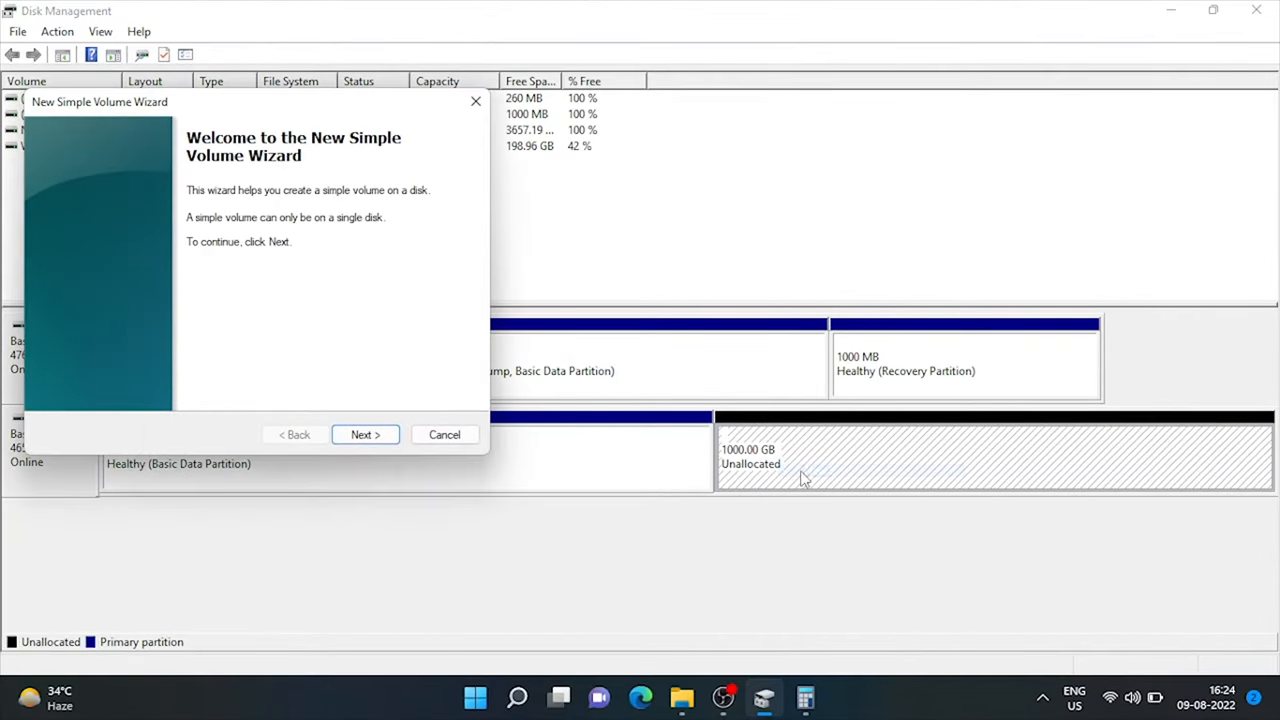
left_click(364, 434)
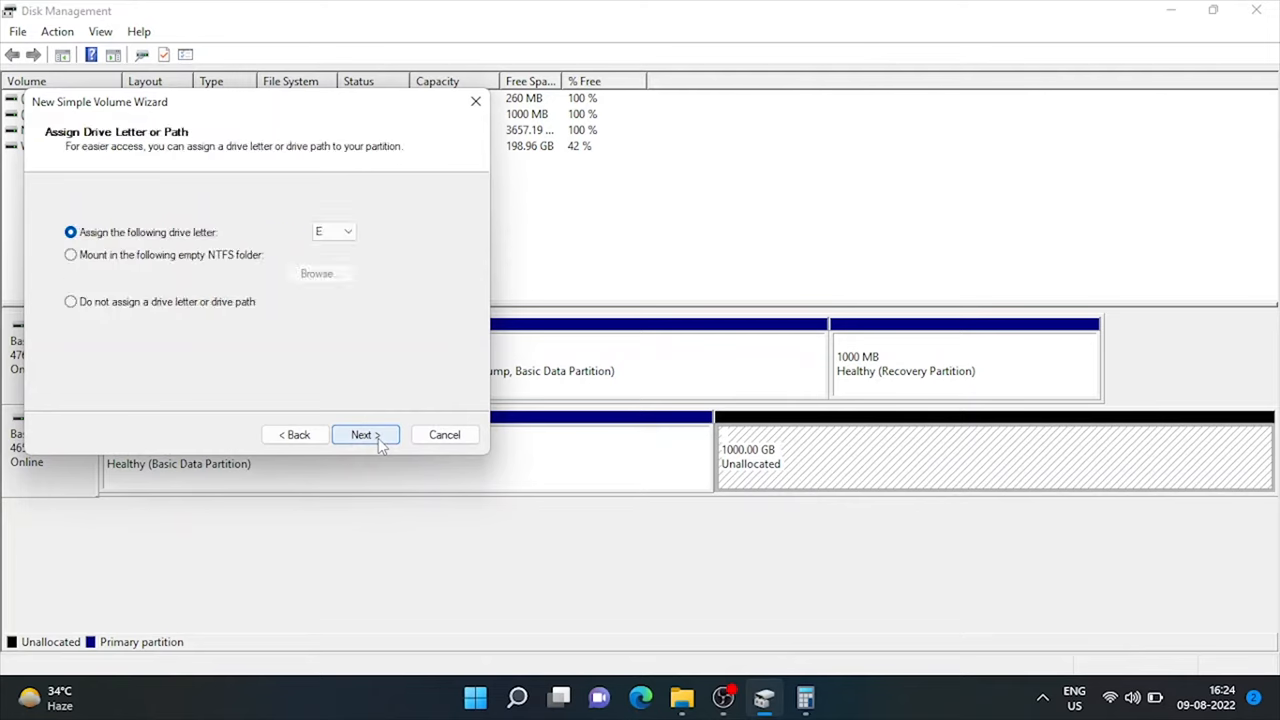
left_click(364, 434)
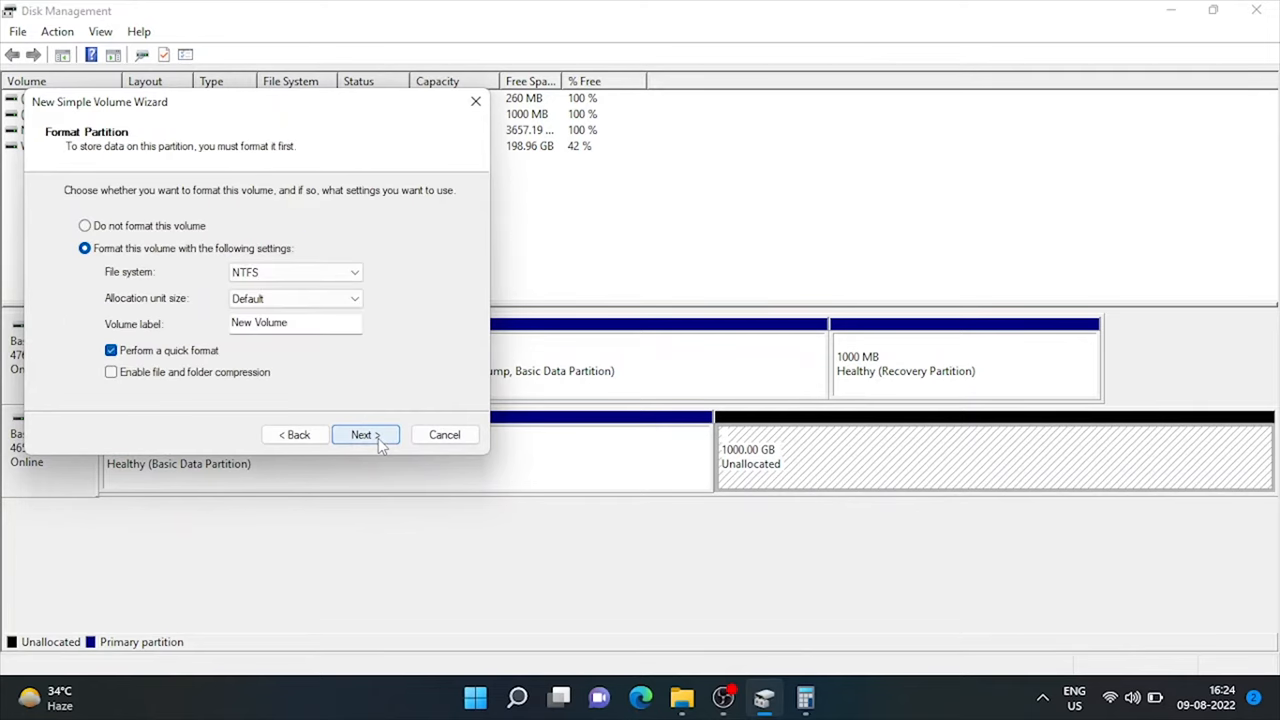
left_click(364, 434)
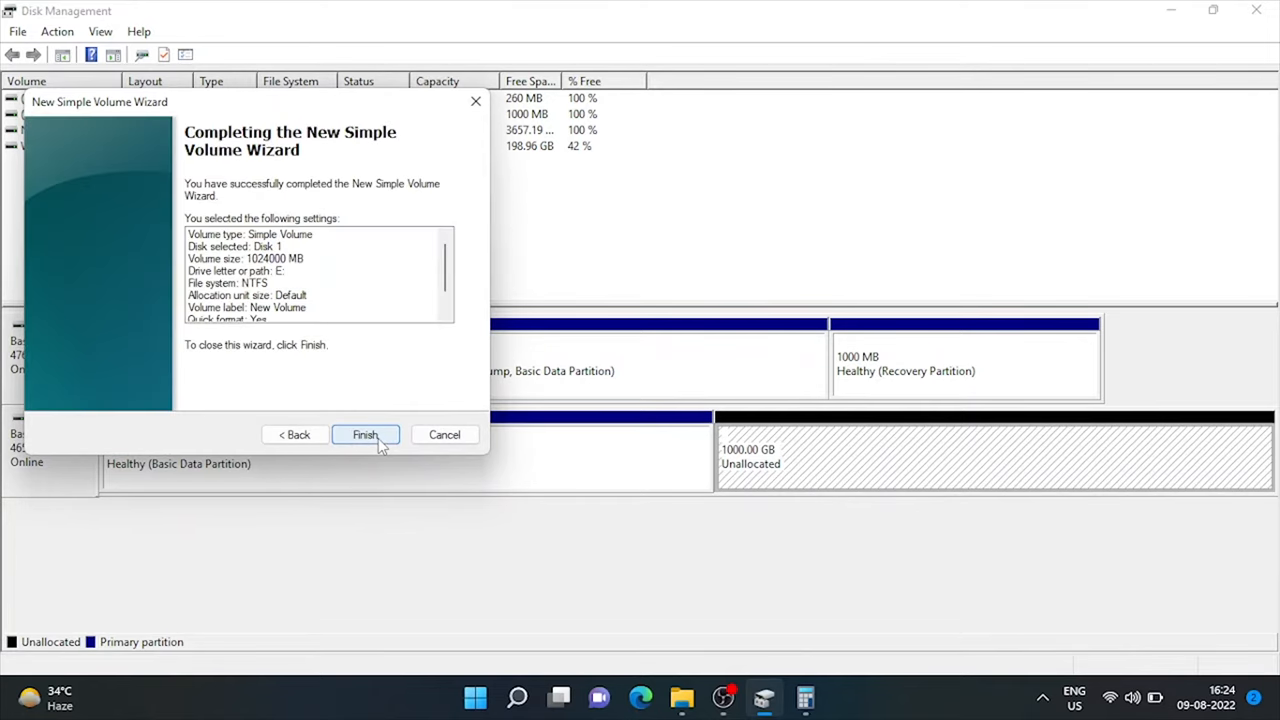
left_click(364, 434)
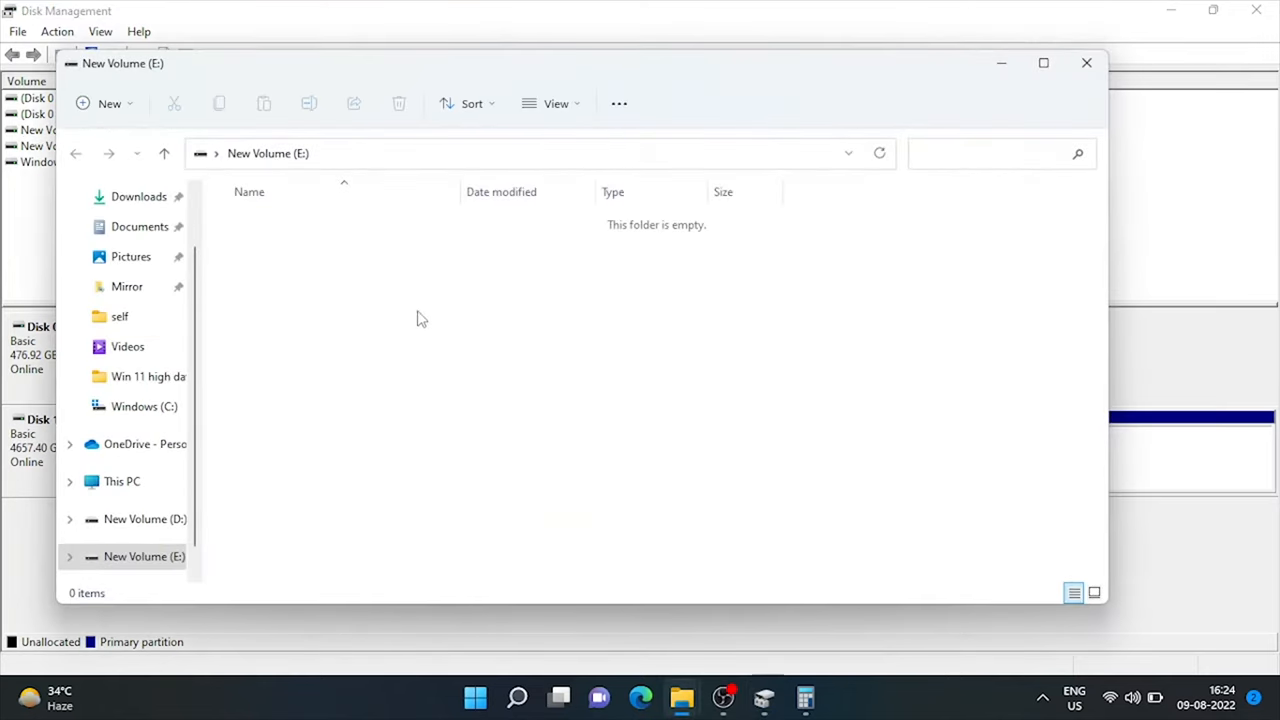
mouse_move(1084, 62)
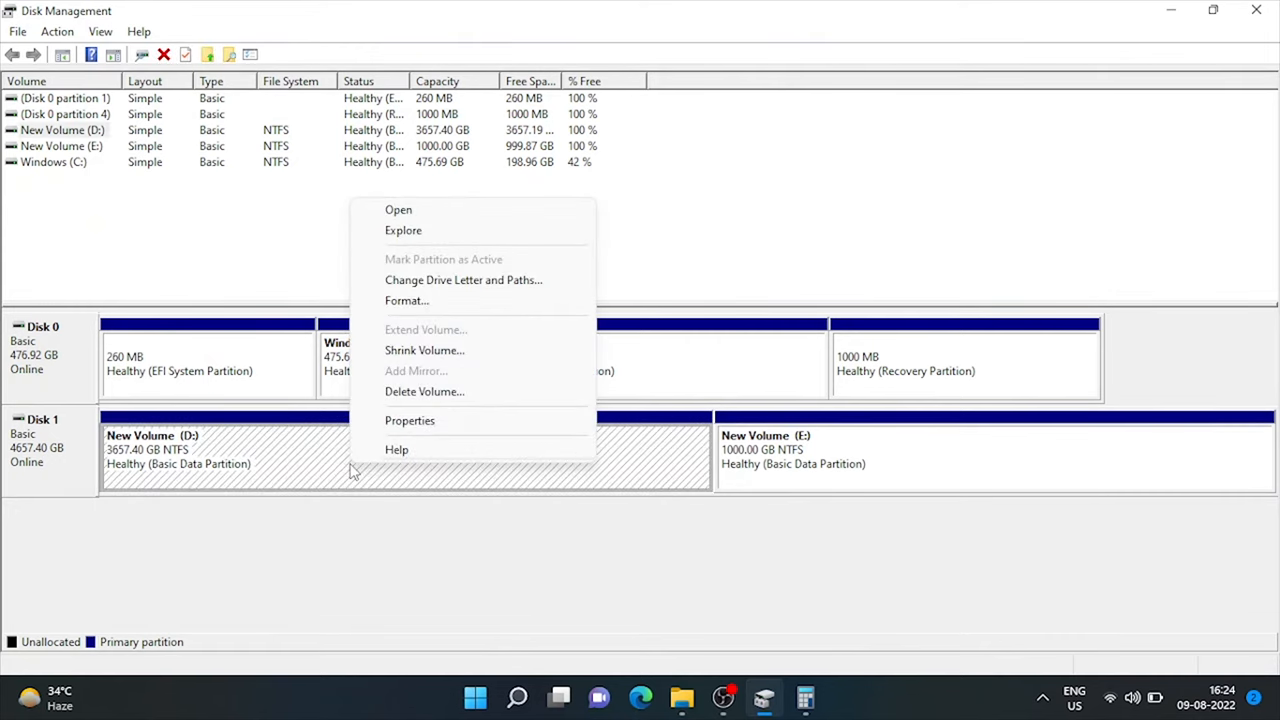
Step: Shrink D: by 1536000 MB, leaving 1500 GB unallocated for a third partition
left_click(424, 350)
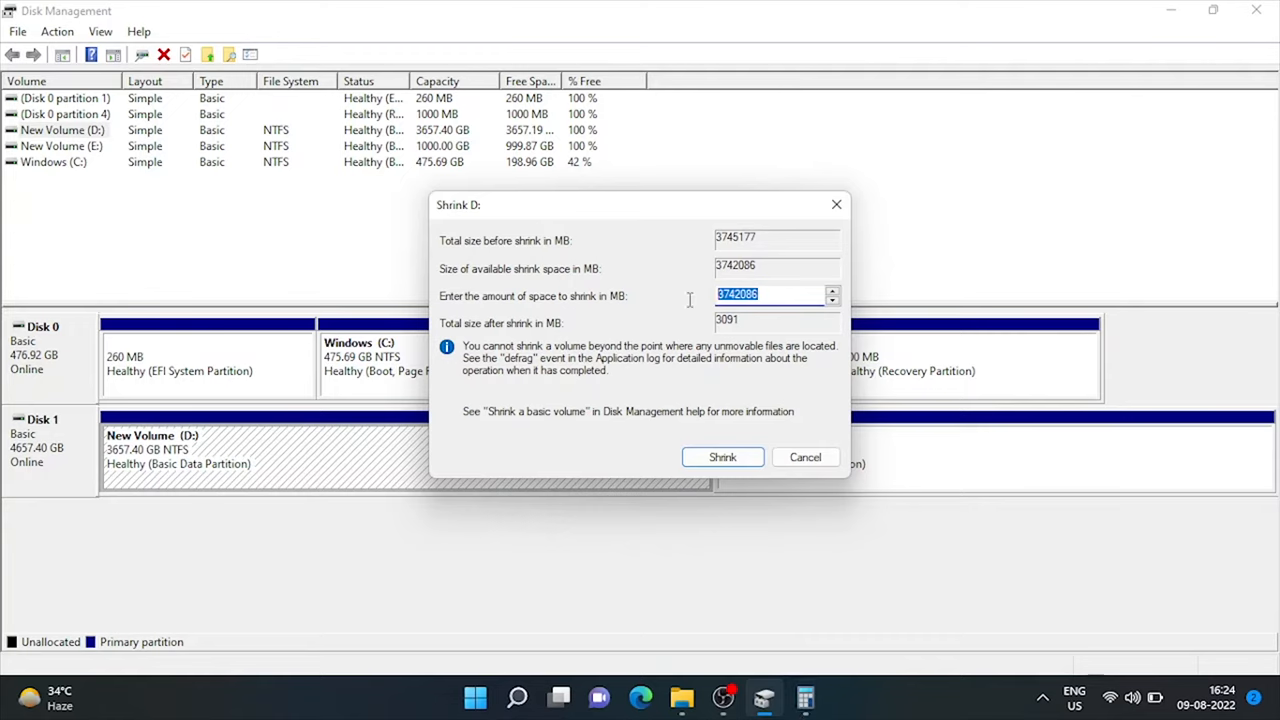
mouse_move(764, 364)
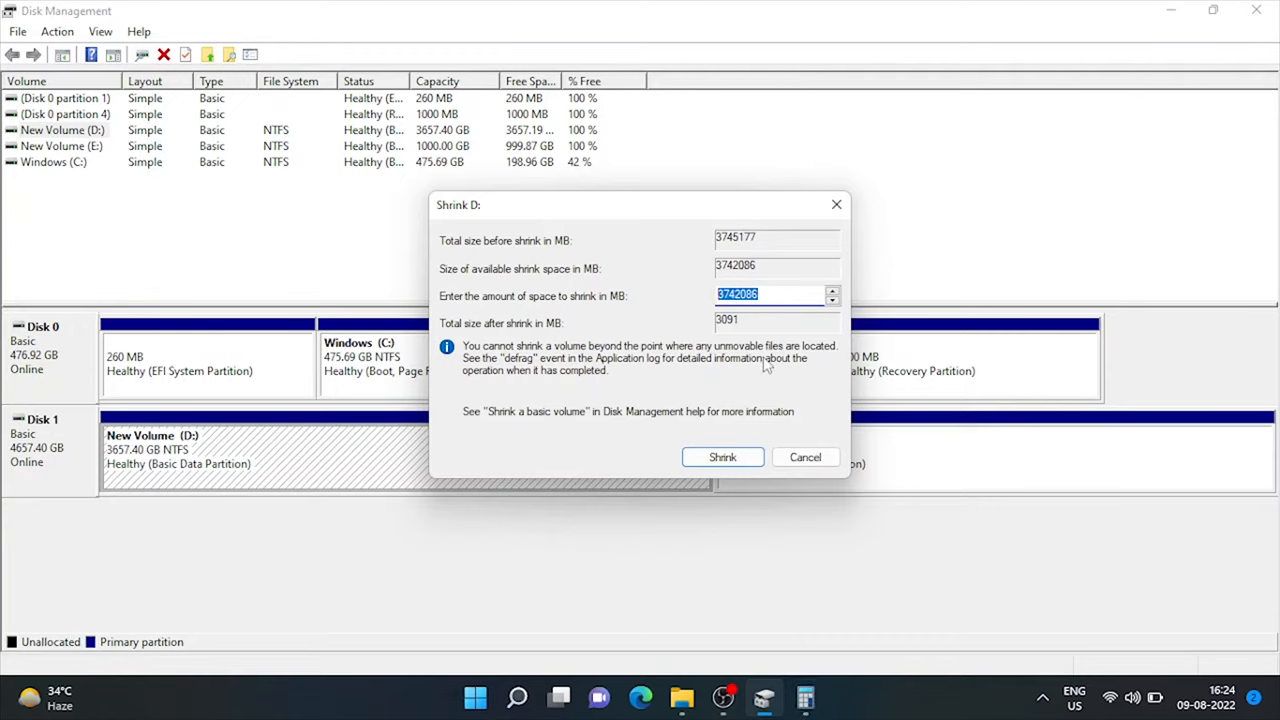
type("15")
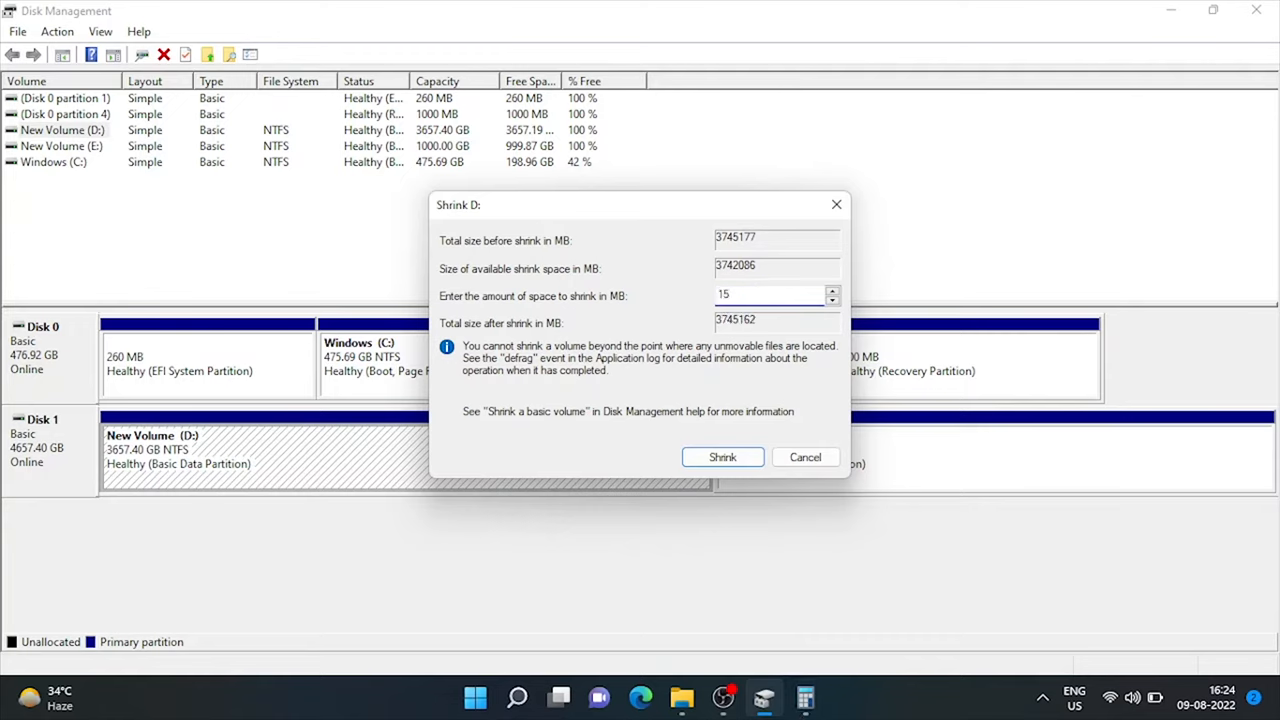
type("1536000")
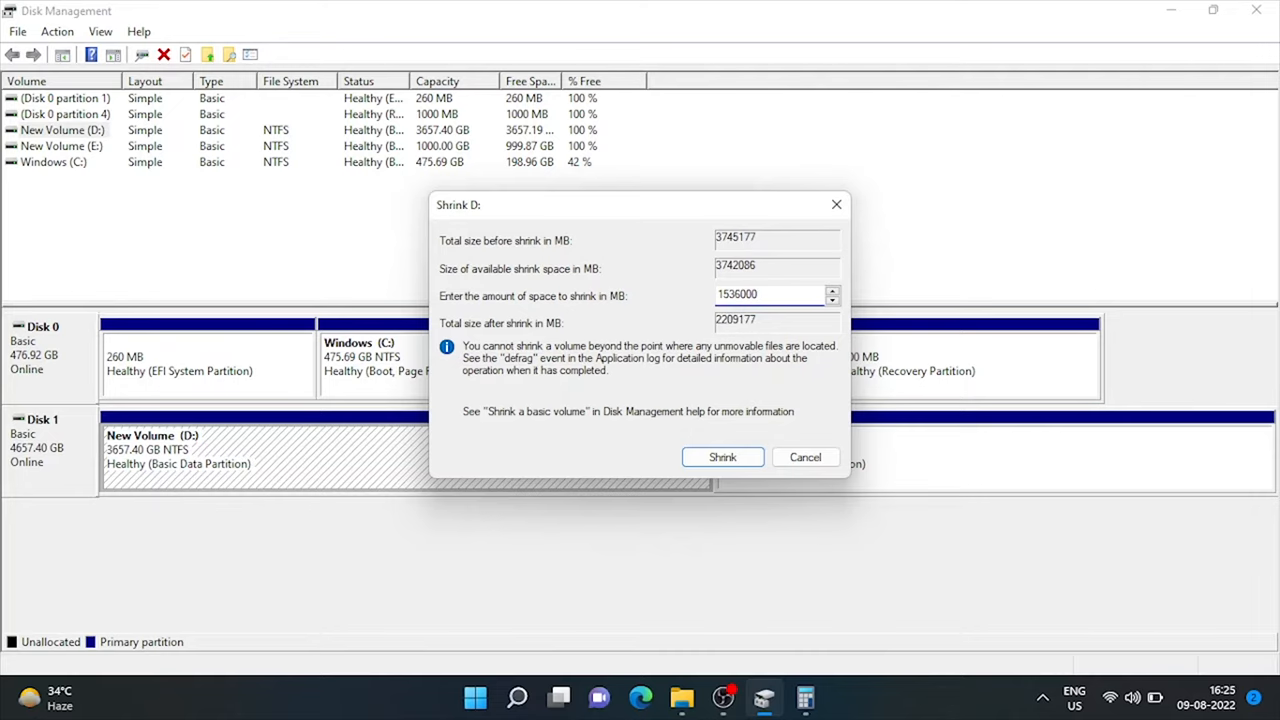
left_click(804, 456)
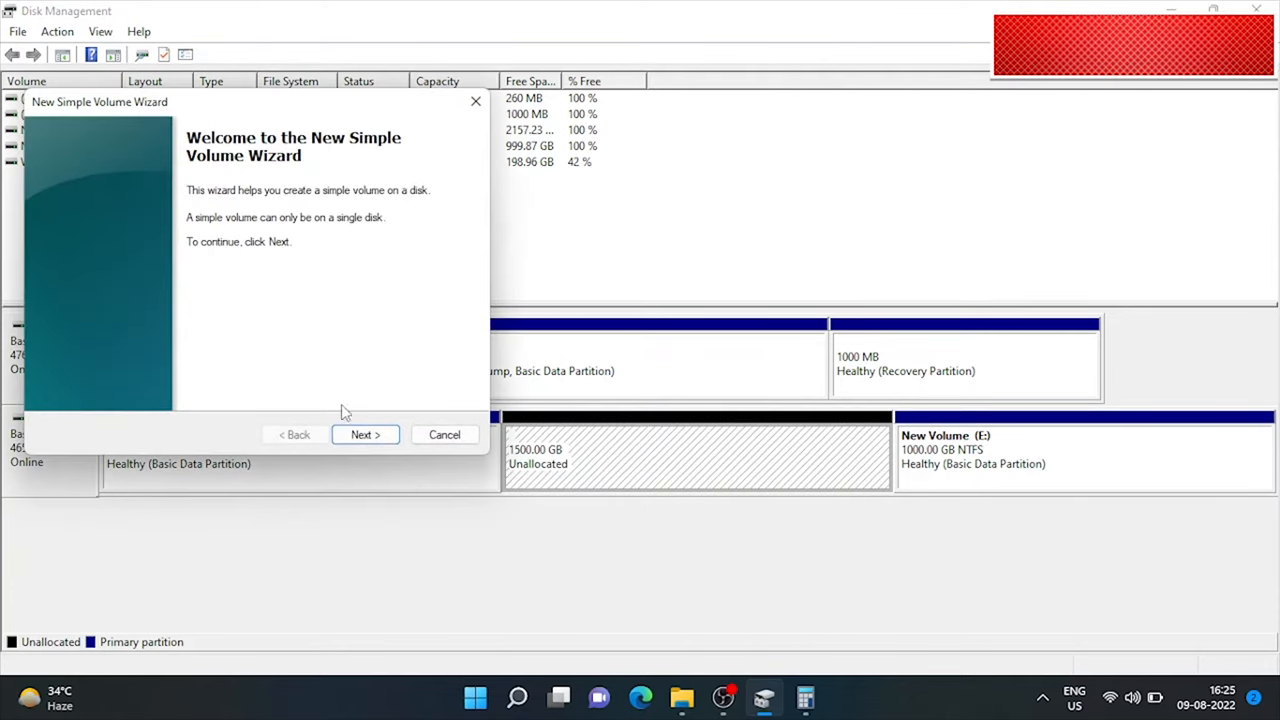
Step: Create NTFS simple volume F: from the 1500 GB unallocated space
left_click(364, 434)
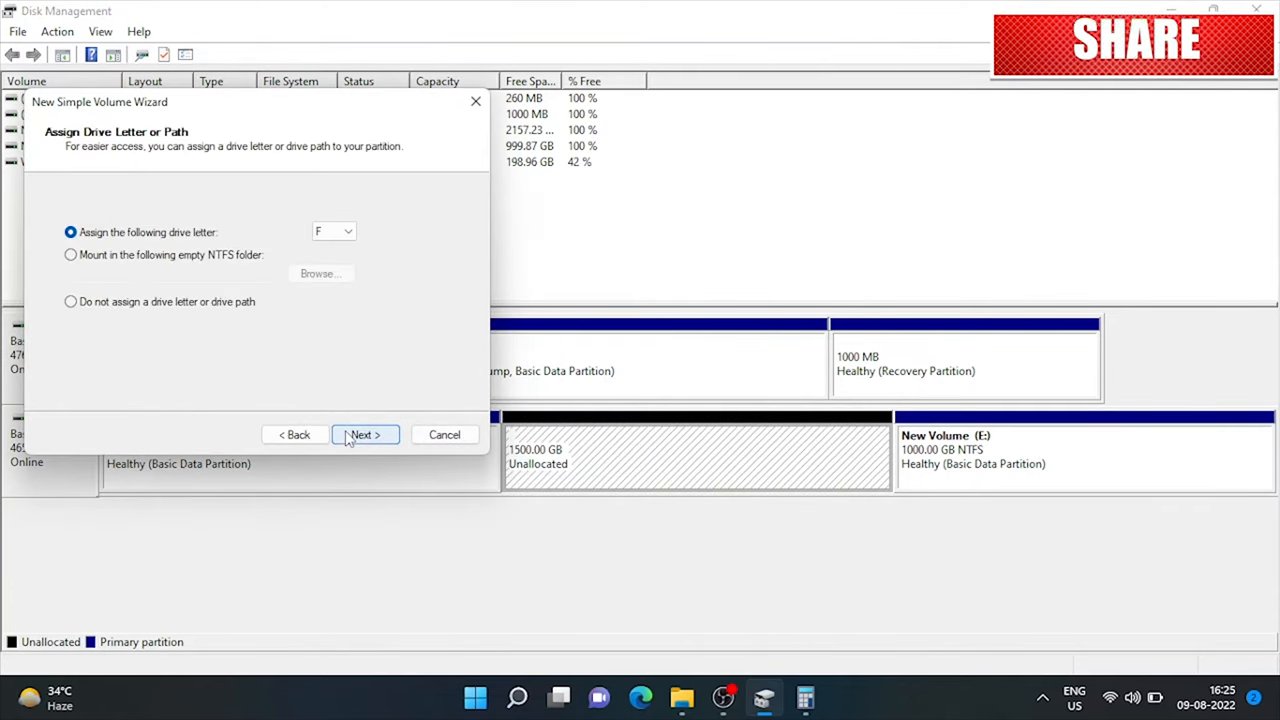
left_click(364, 434)
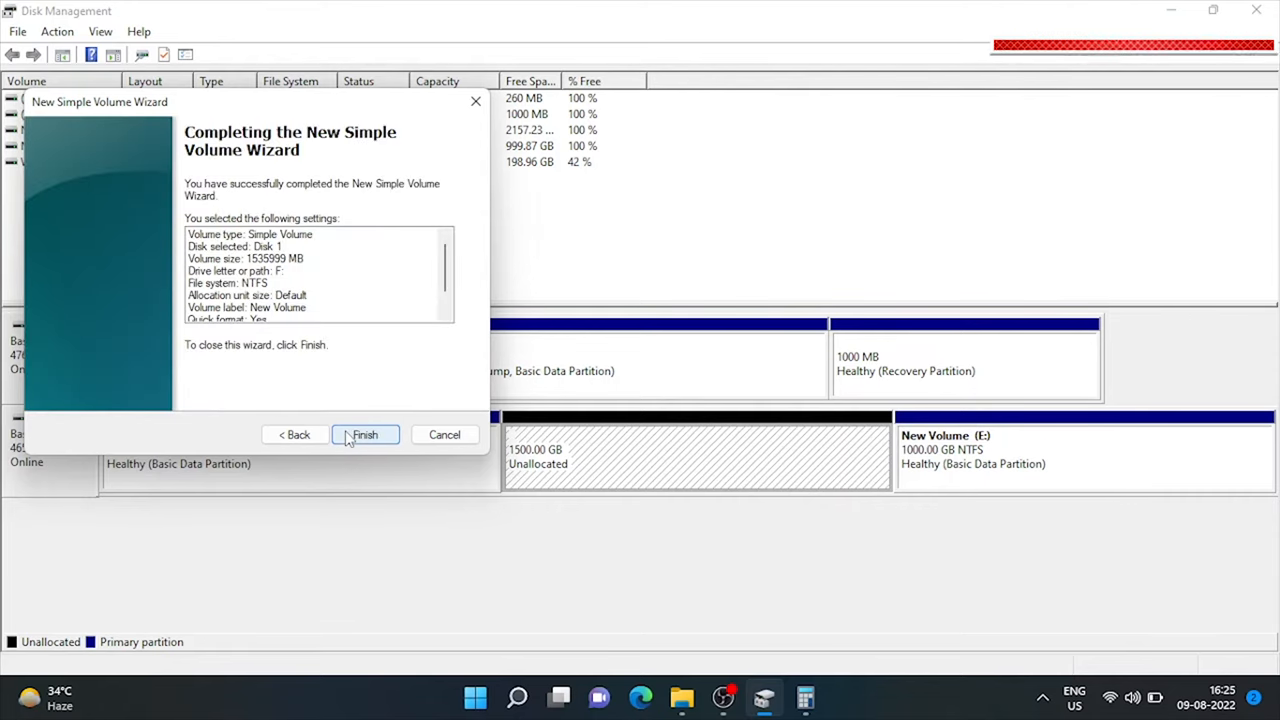
left_click(364, 434)
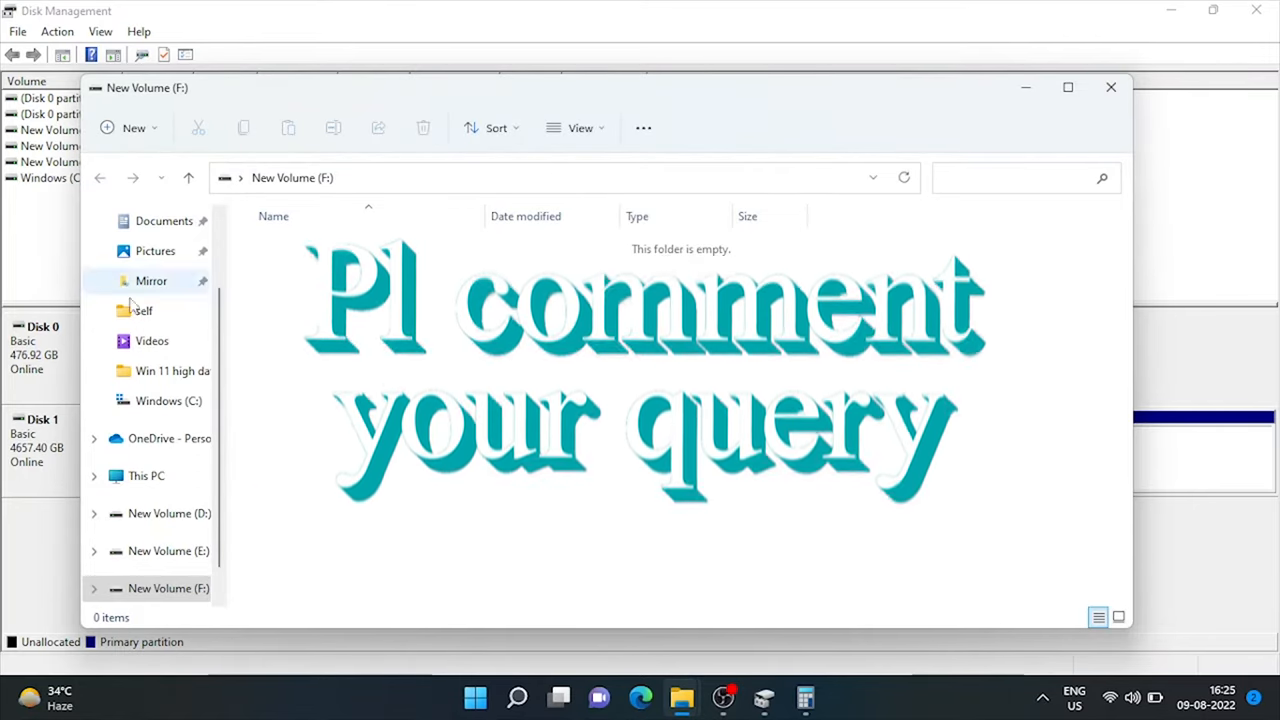
Step: Confirm drives D:, E: and F: appear under This PC, then close File Explorer
left_click(146, 476)
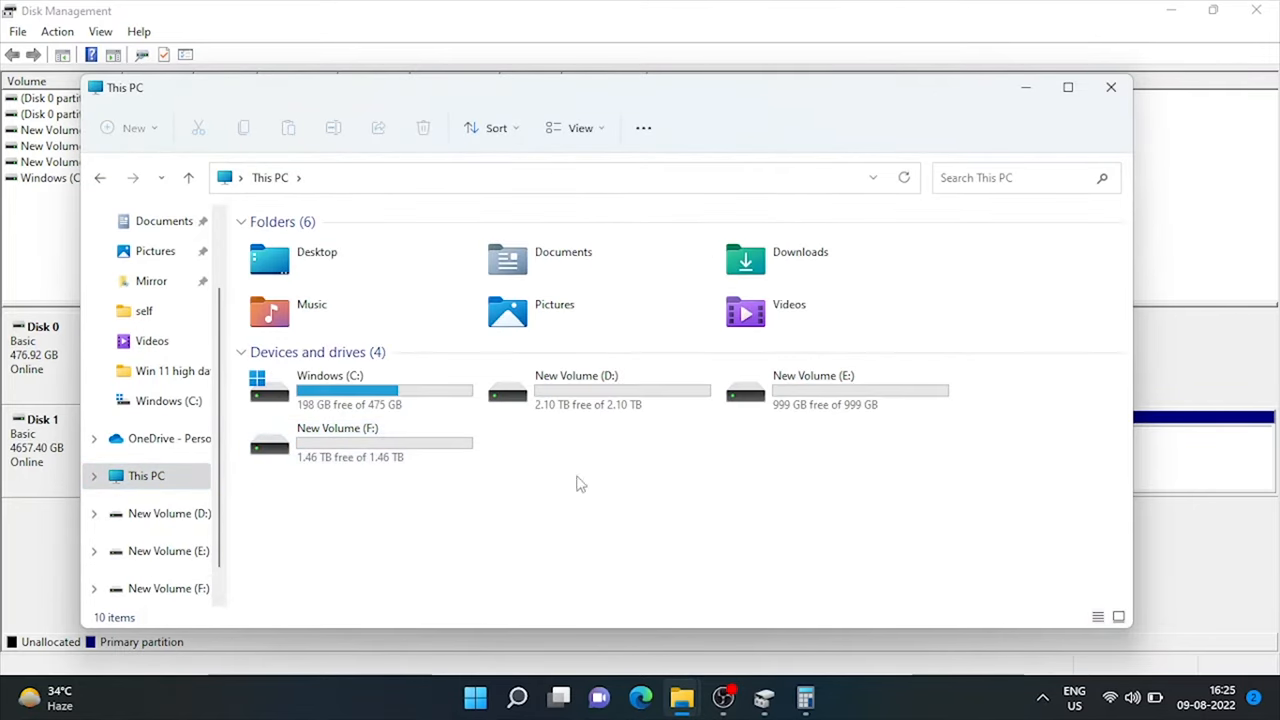
mouse_move(802, 390)
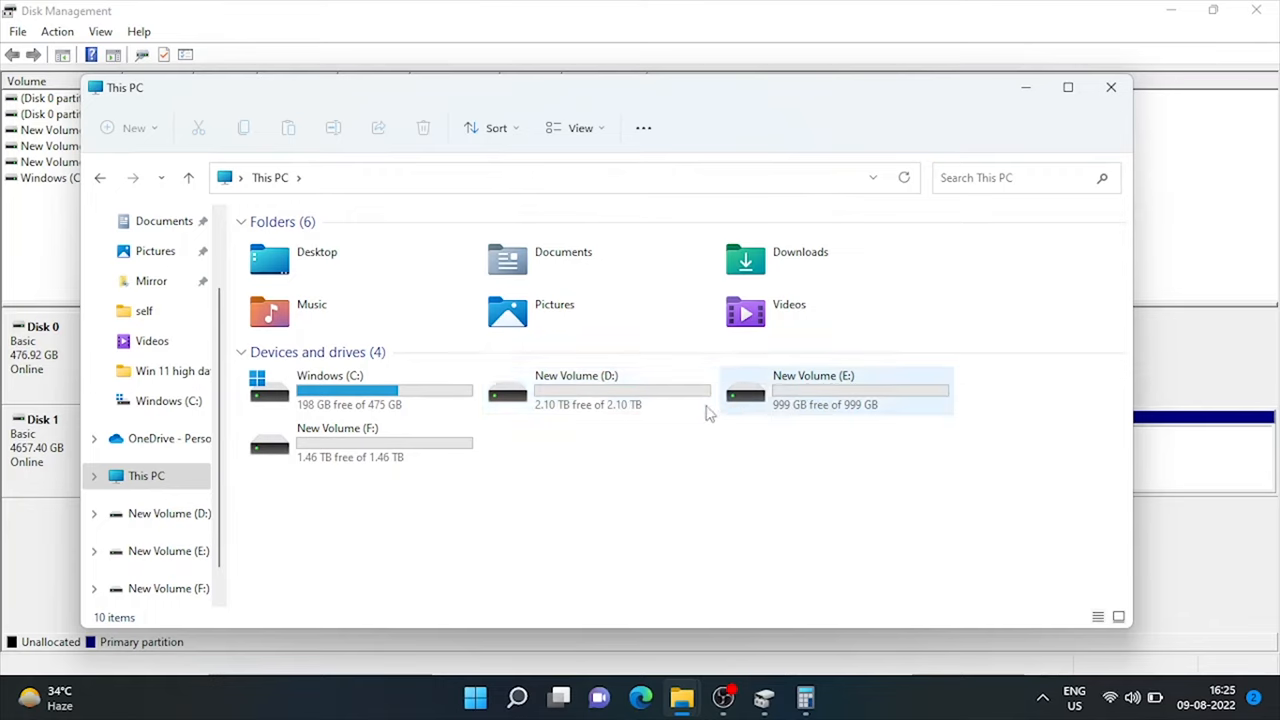
left_click(596, 390)
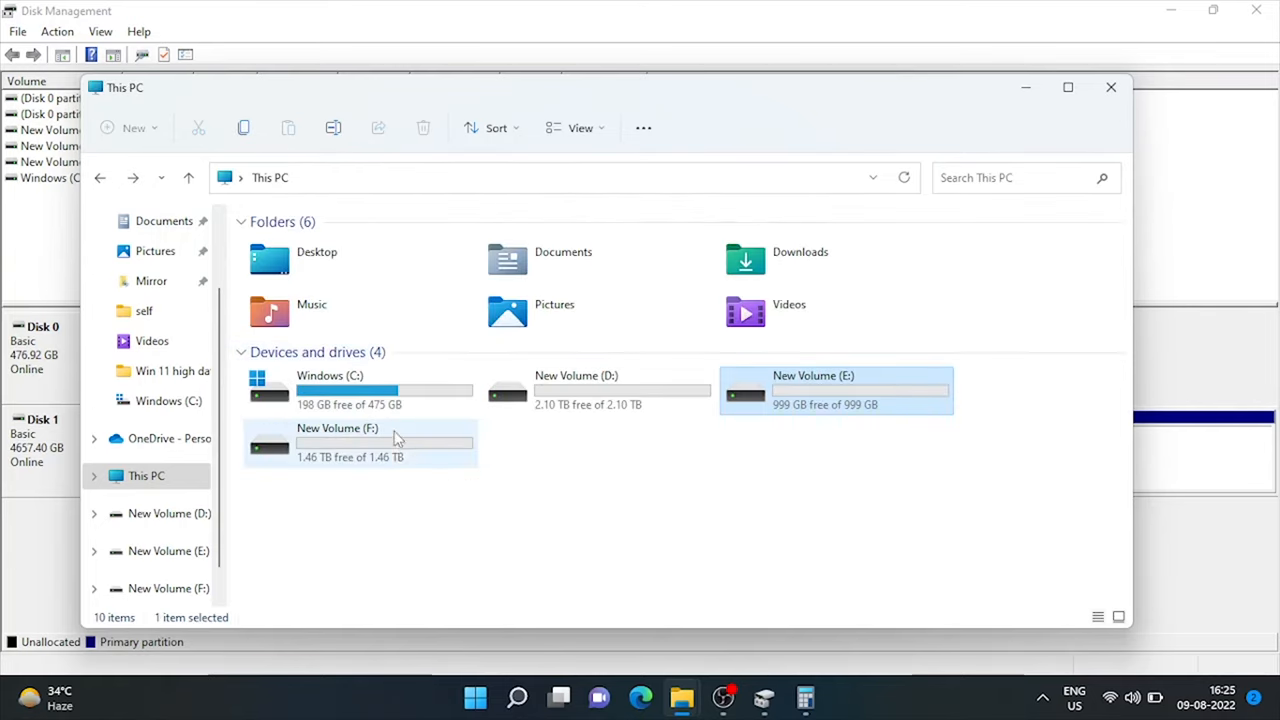
left_click(360, 442)
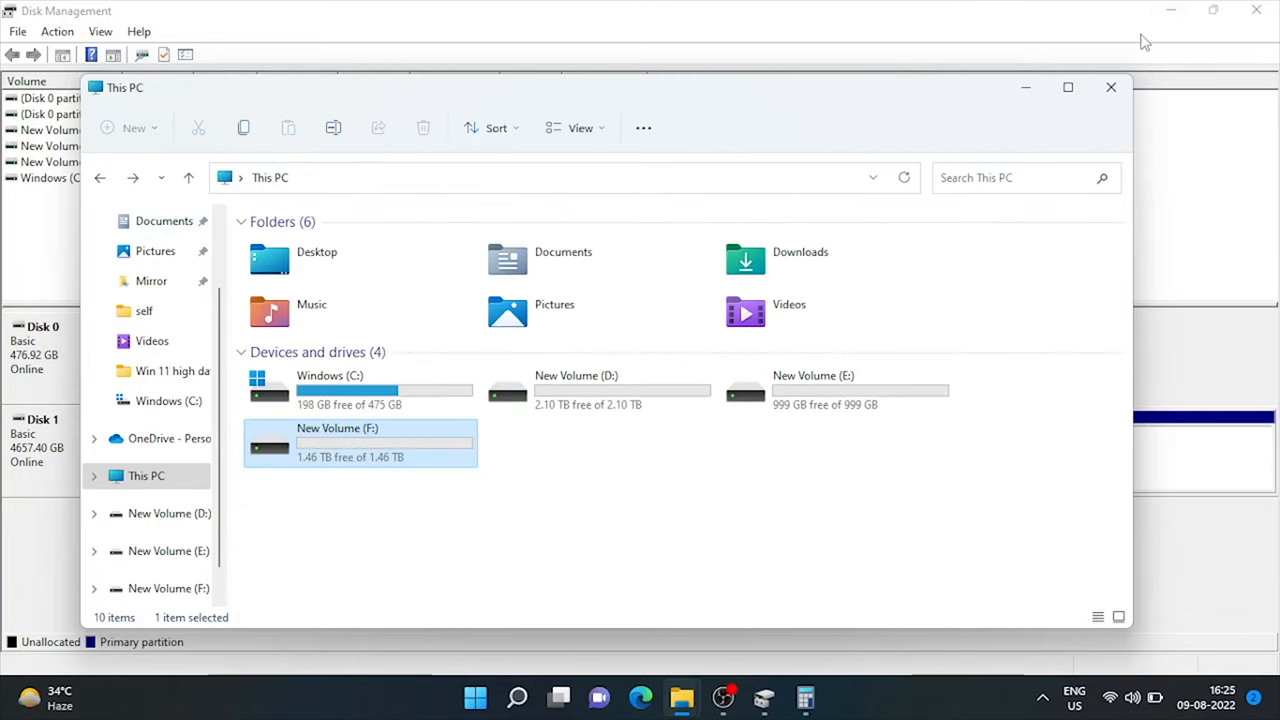
left_click(1108, 88)
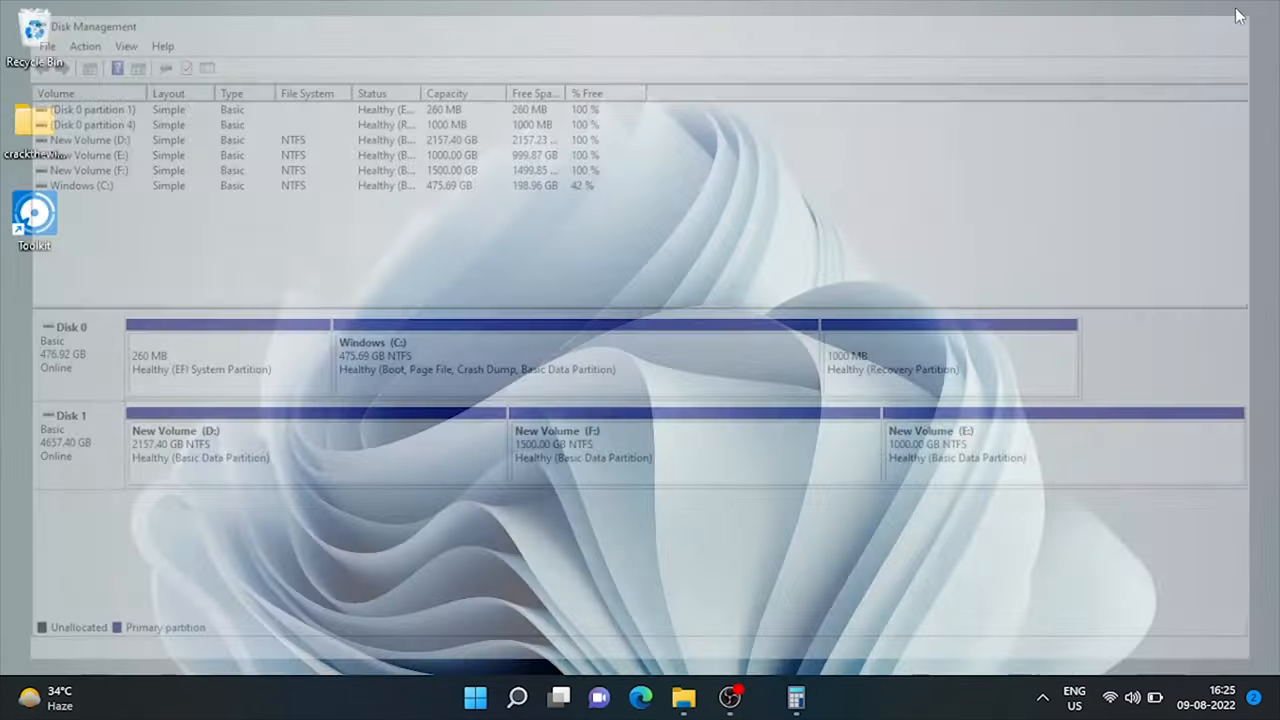